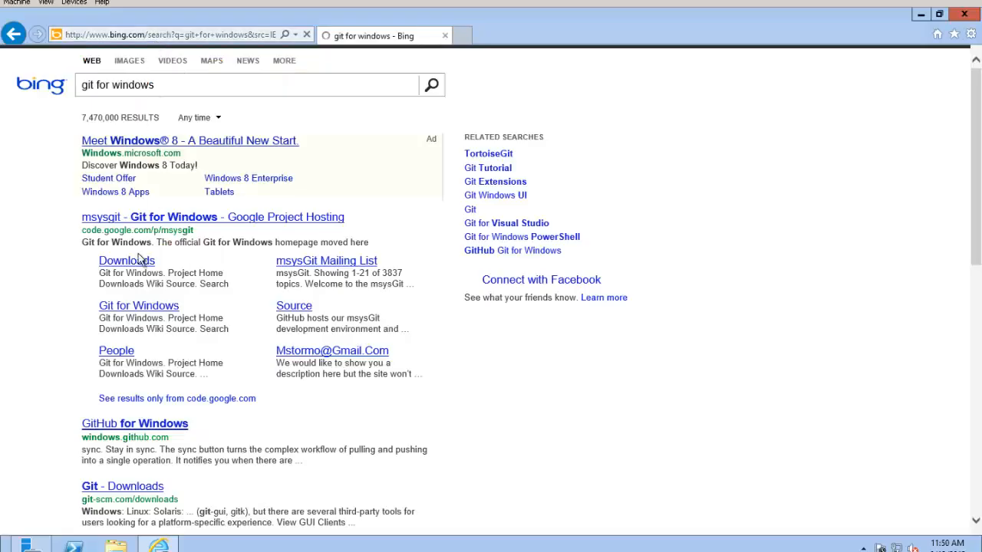
Download the Git-1.8.3-preview20130601.exe full installer from the msysgit downloads page.
click(126, 260)
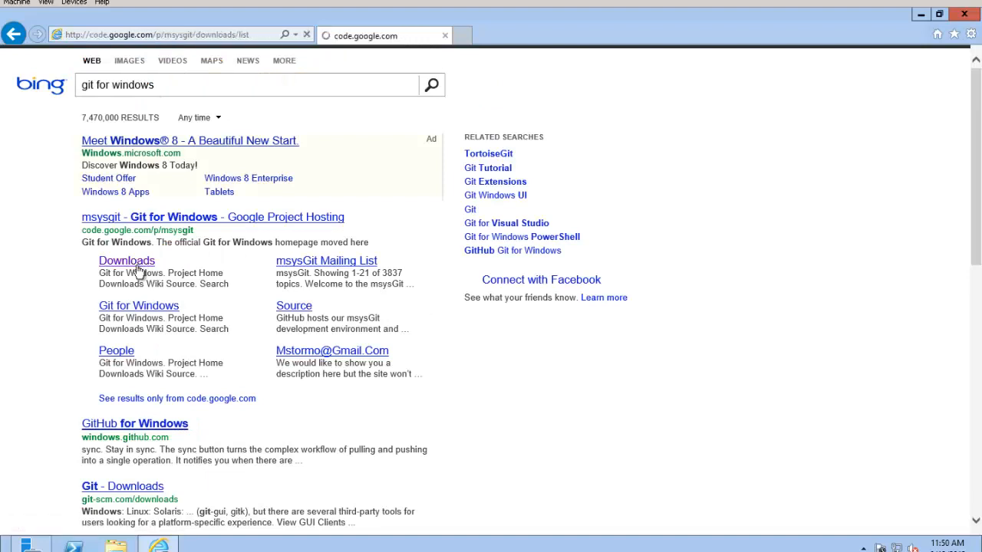
click(126, 261)
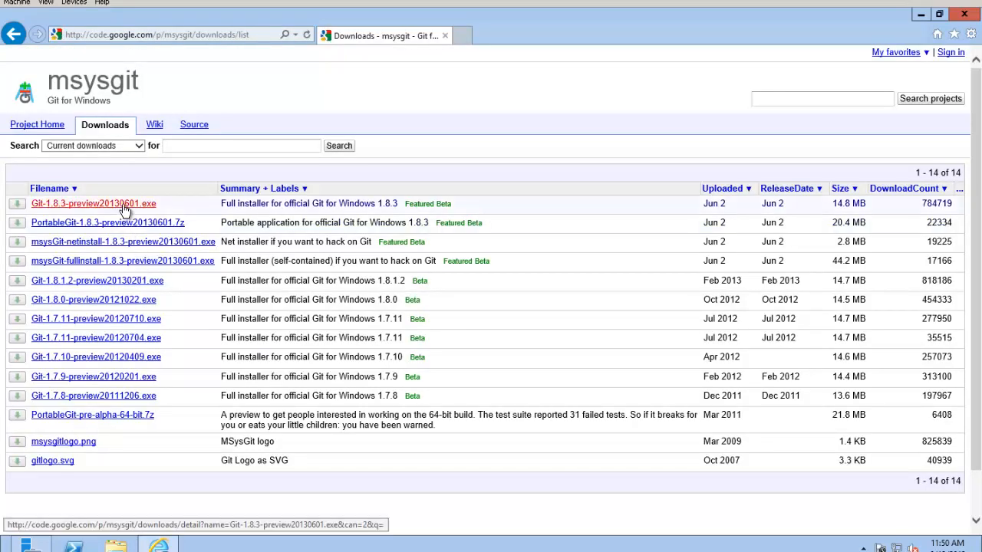
click(94, 203)
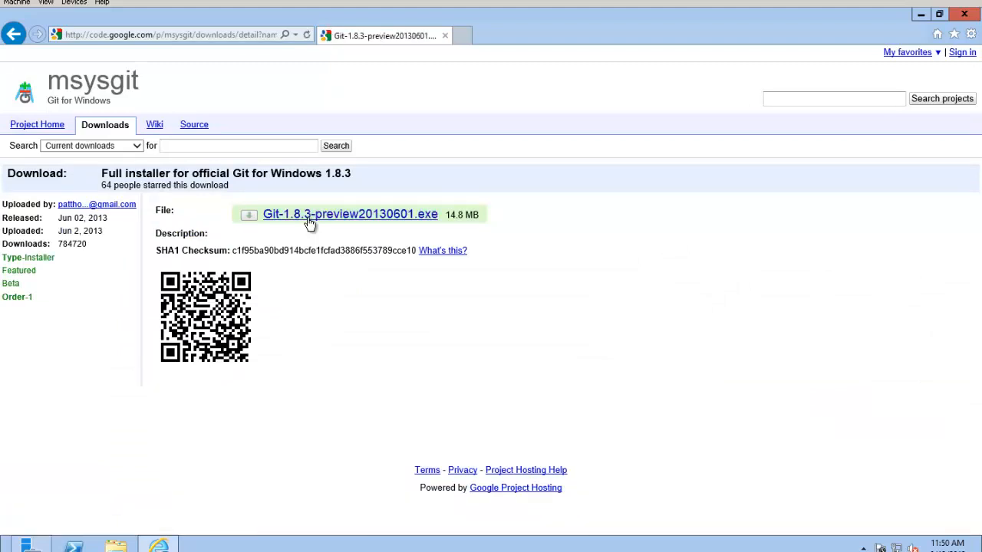
click(351, 214)
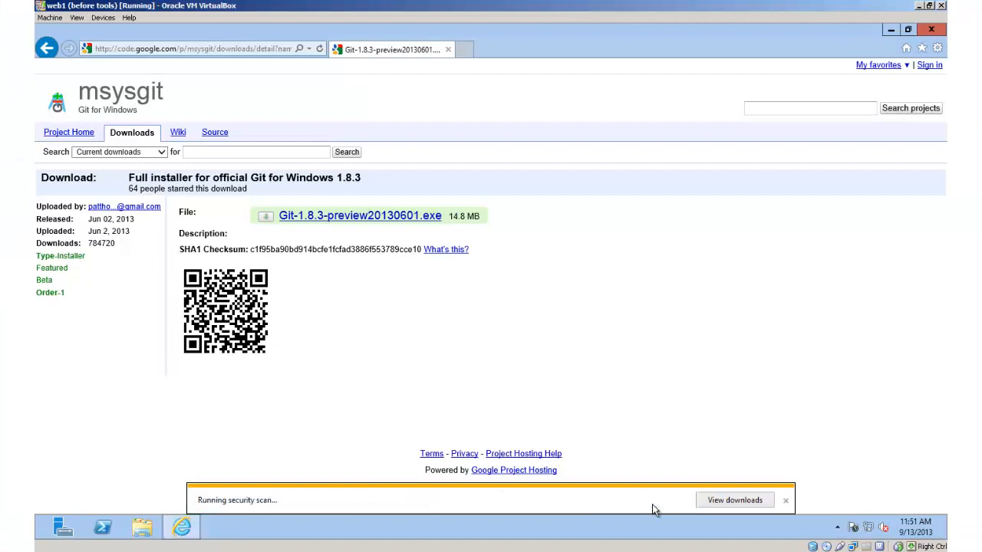
Run the Git 1.8.3 installer past the welcome page, keeping the default 'Git' Start Menu folder.
click(786, 499)
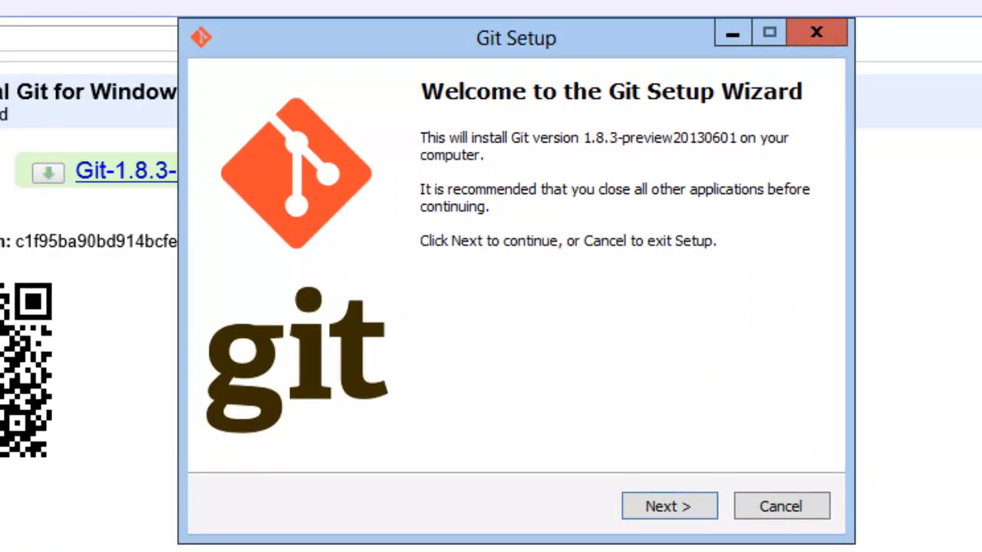
click(670, 507)
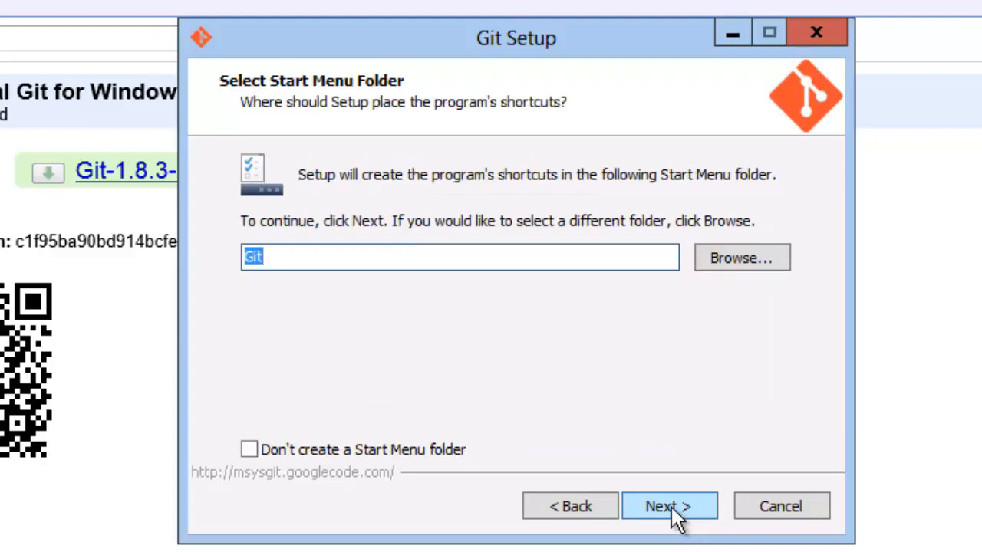
click(669, 506)
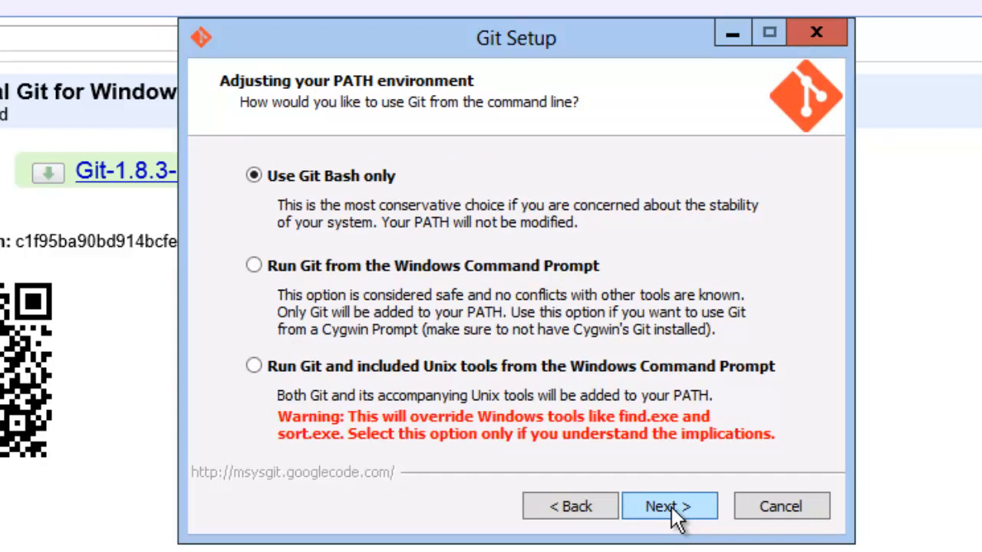
mouse_move(261, 273)
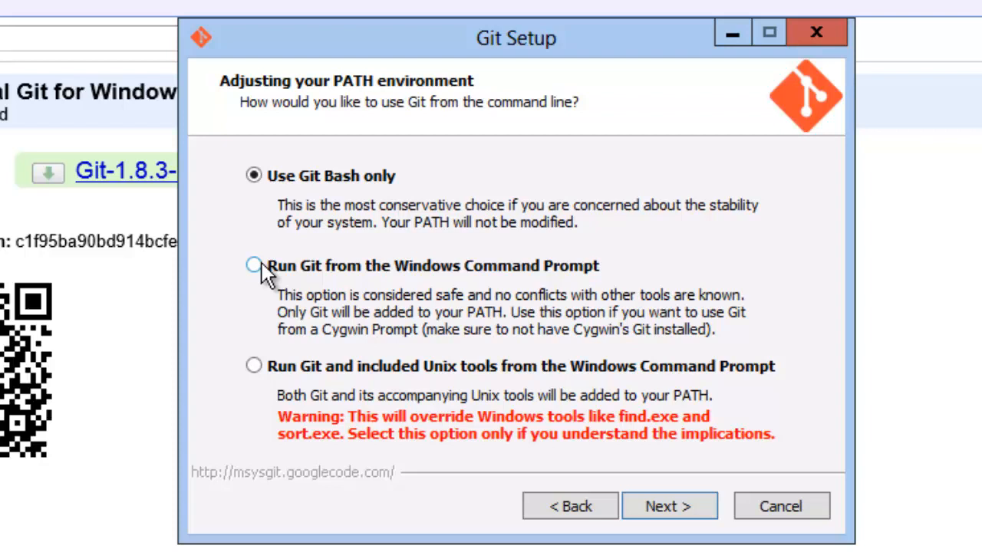
Choose 'Run Git from the Windows Command Prompt' for the PATH environment and continue.
click(249, 266)
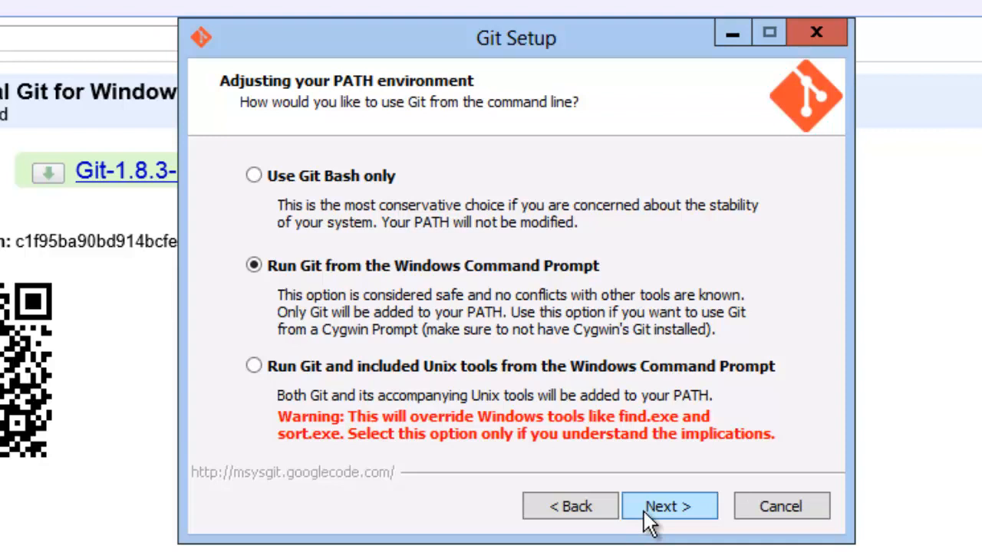
click(669, 506)
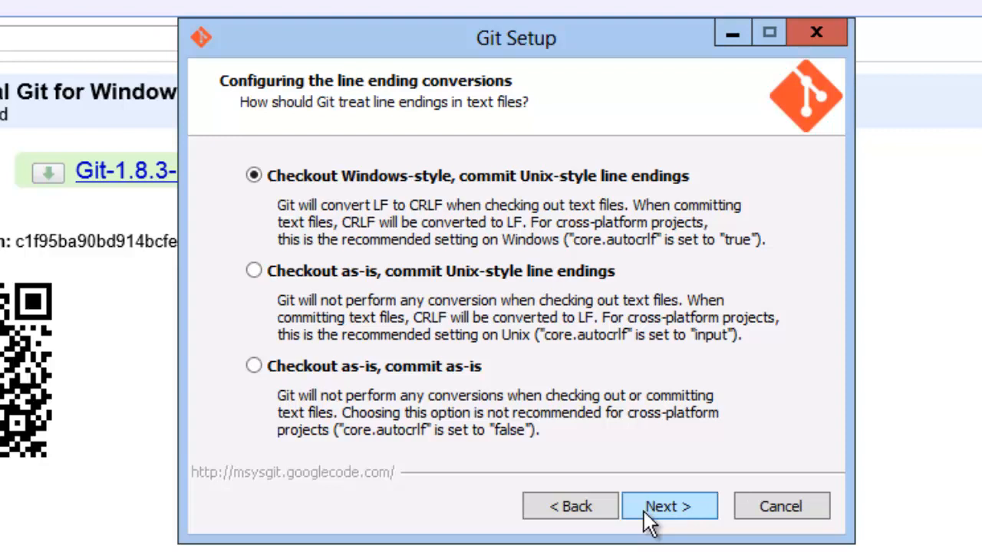
Install with 'Checkout Windows-style, commit Unix-style line endings' and finish the wizard.
click(670, 506)
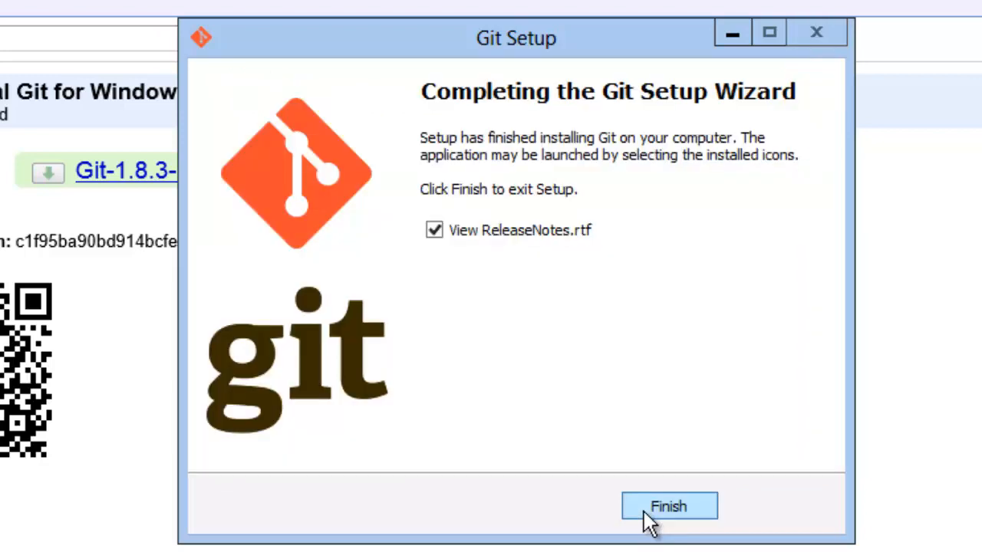
click(671, 506)
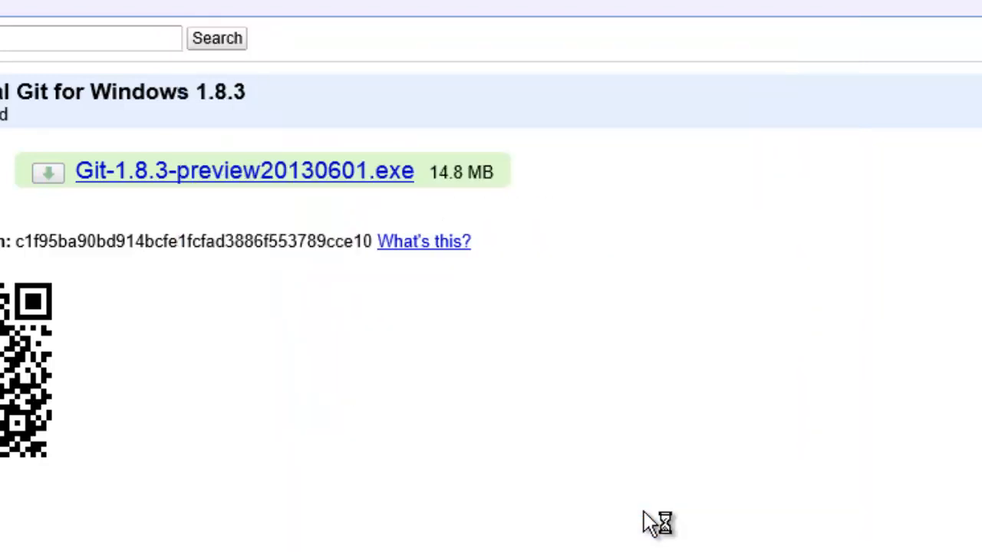